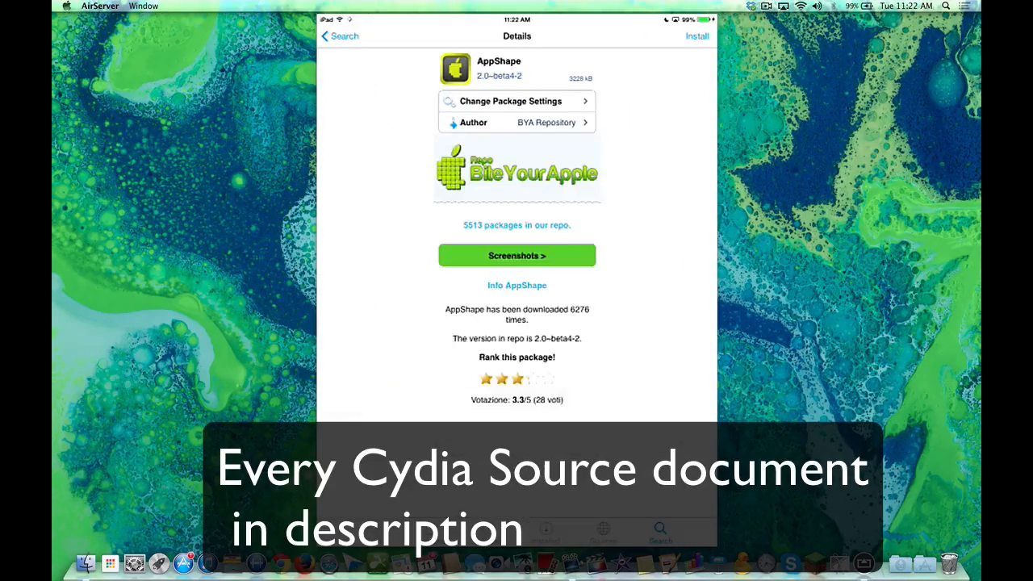
- Return to the AppShape search results and pick the insanelyi (iTweaks) AppShape entry
{"action": "left_click", "coordinate": [340, 35]}
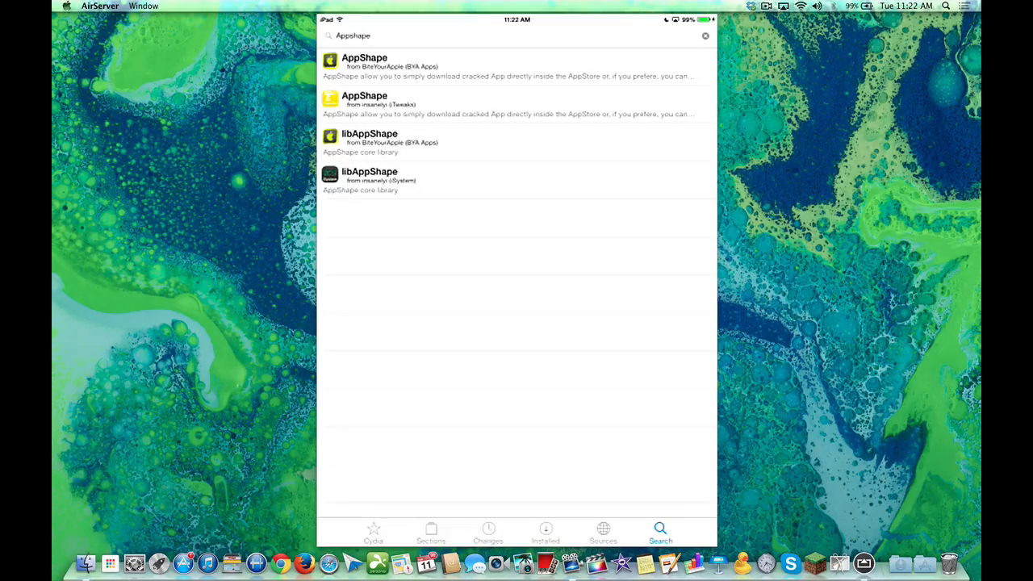
{"action": "left_click", "coordinate": [364, 103]}
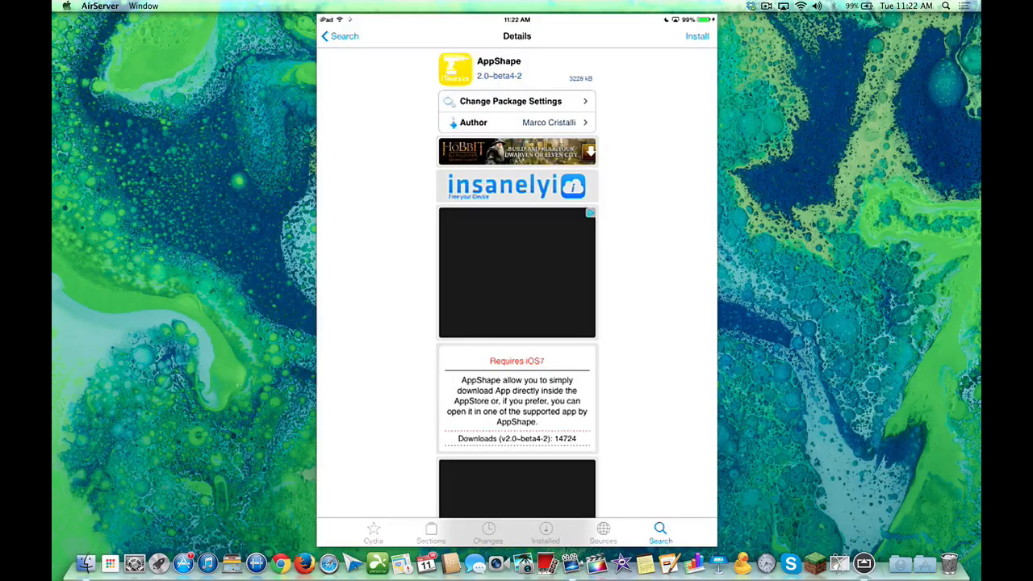
- Install AppShape with libAppShape from insanelyi, then restart SpringBoard
{"action": "left_click", "coordinate": [696, 36]}
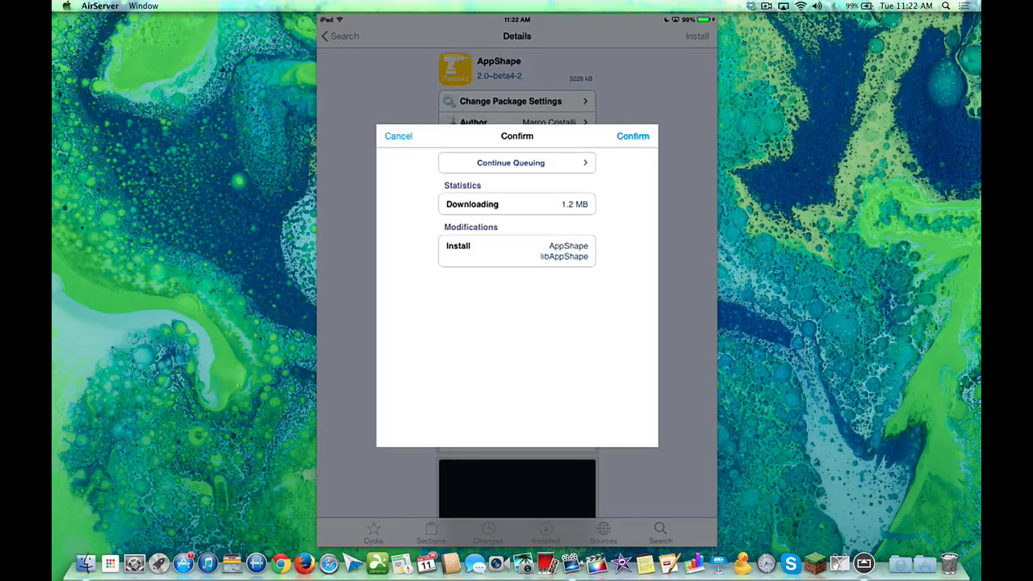
{"action": "left_click", "coordinate": [632, 136]}
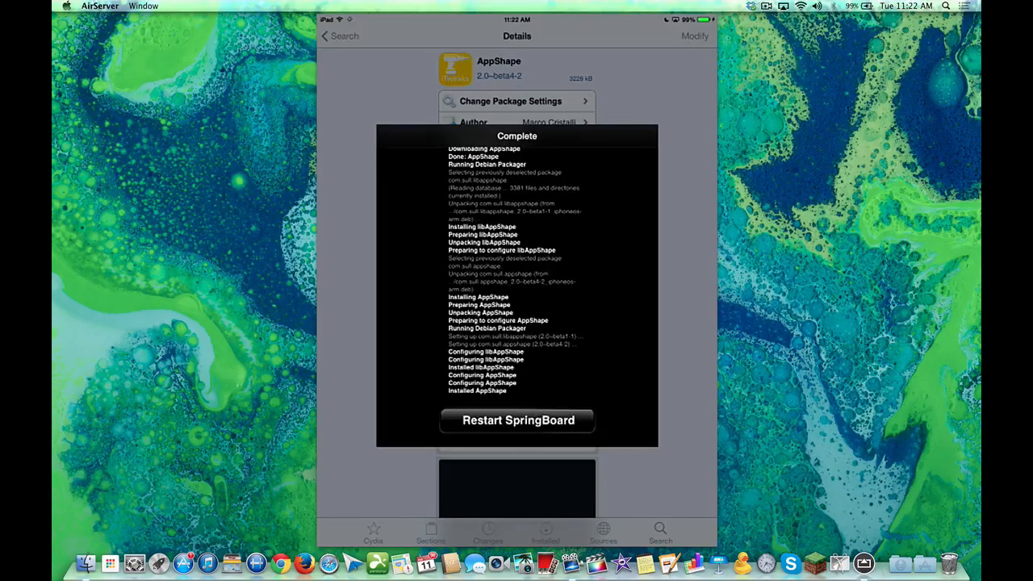
{"action": "left_click", "coordinate": [516, 419]}
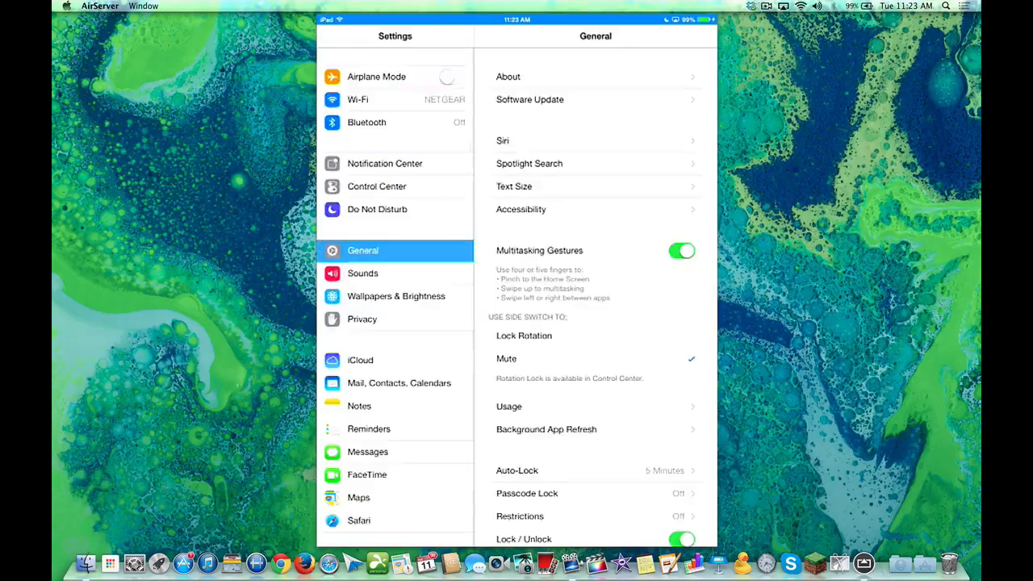
- Scroll the Settings sidebar and select AppShape to view its options
{"action": "scroll", "scroll_direction": "down", "scroll_amount": 3}
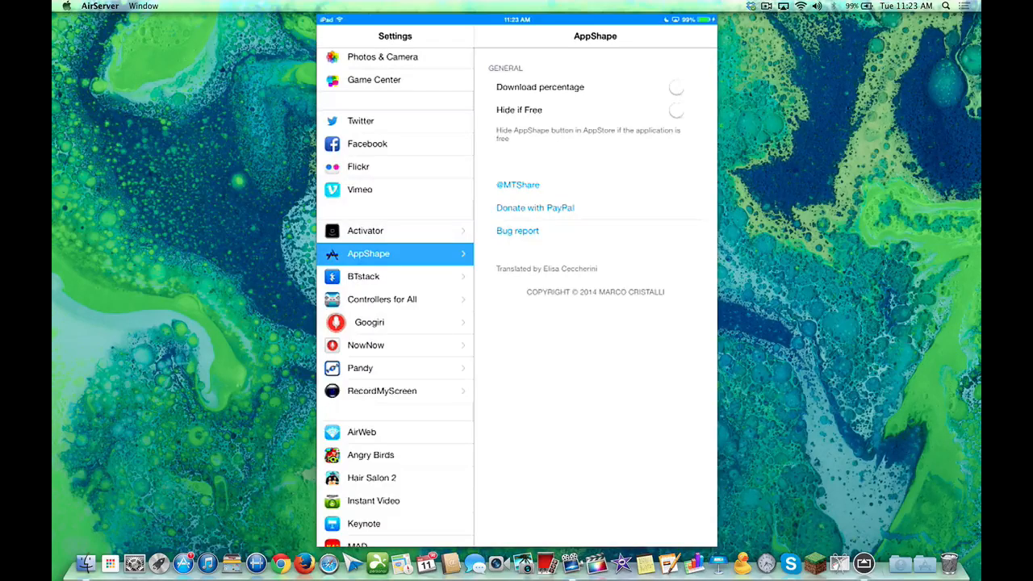
{"action": "left_click", "coordinate": [681, 109]}
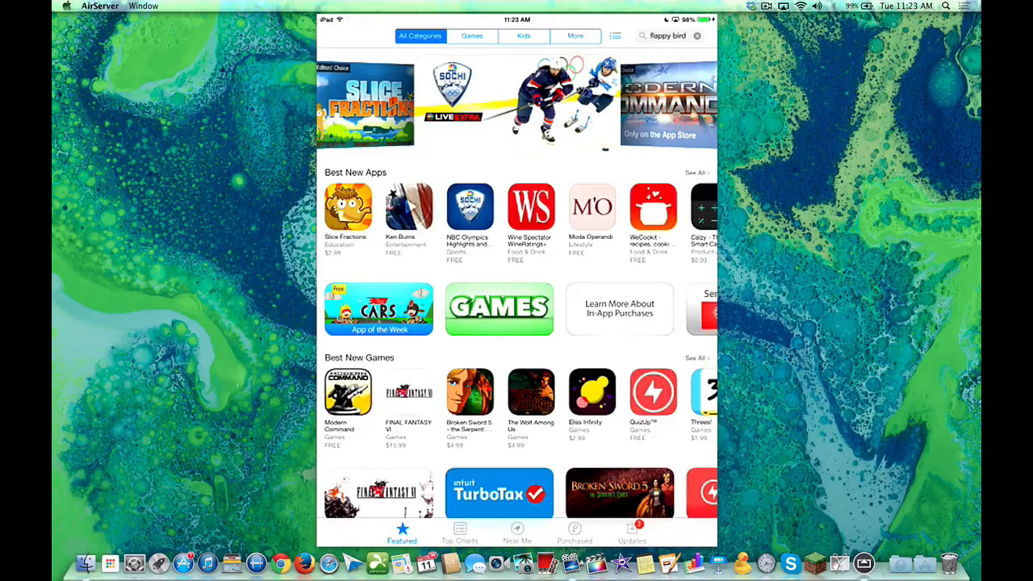
- In Top Charts, bring up AppShape's download mirror list for Hide N Seek and scroll through it
{"action": "scroll", "scroll_direction": "down", "scroll_amount": 3}
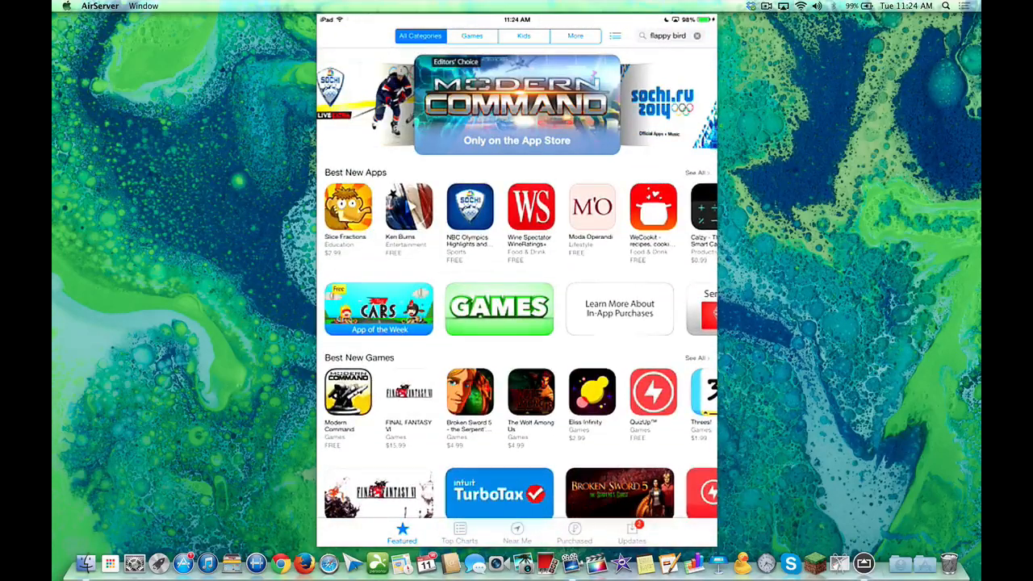
{"action": "left_click", "coordinate": [459, 533]}
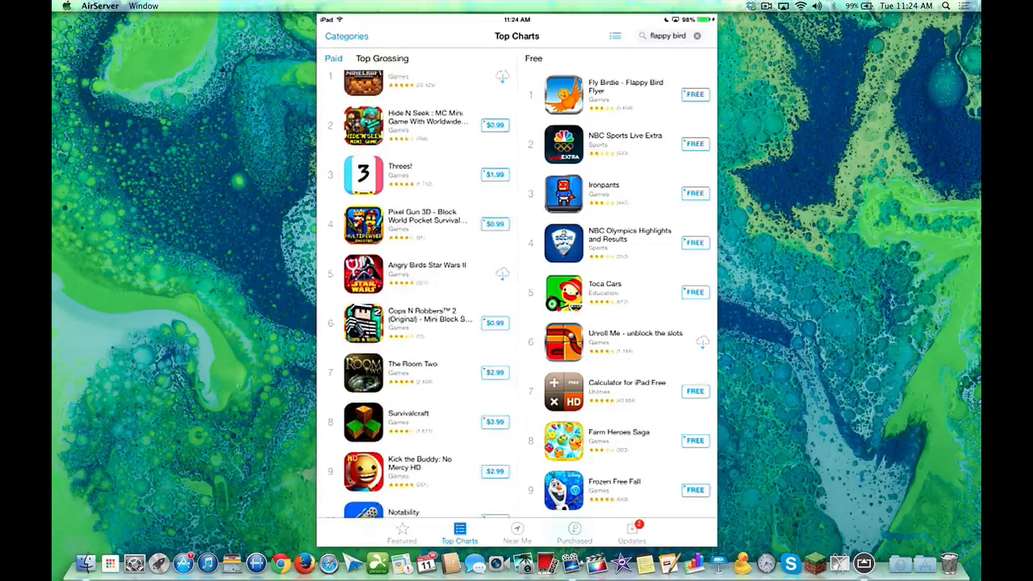
{"action": "left_click", "coordinate": [363, 125]}
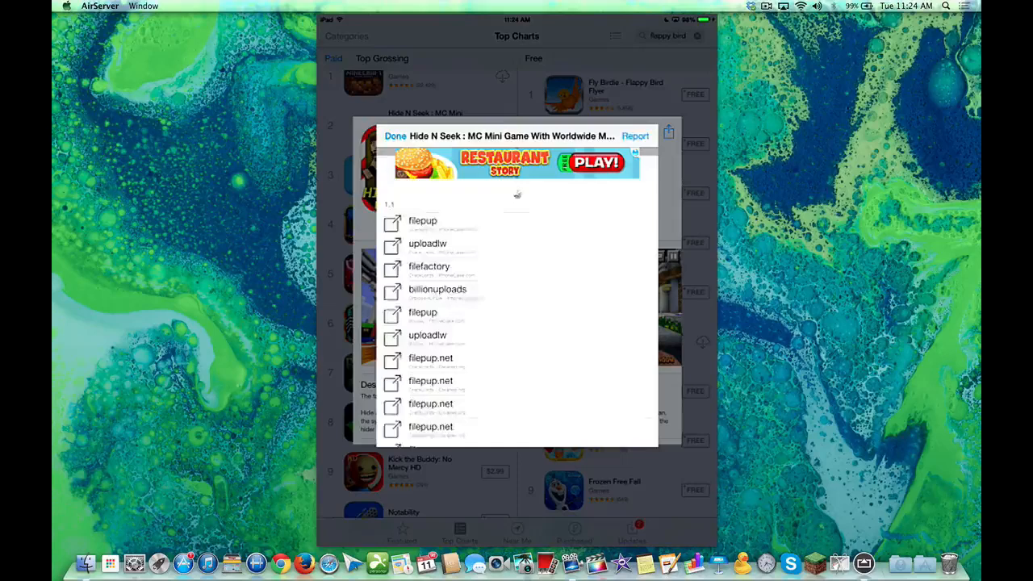
{"action": "scroll", "scroll_direction": "down", "scroll_amount": 3}
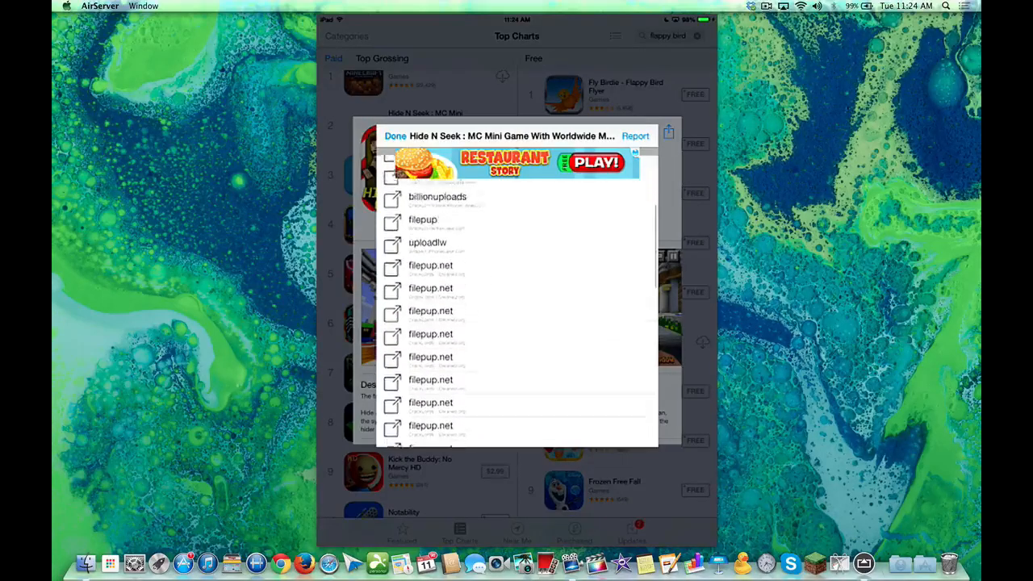
{"action": "scroll", "scroll_direction": "down", "scroll_amount": 3}
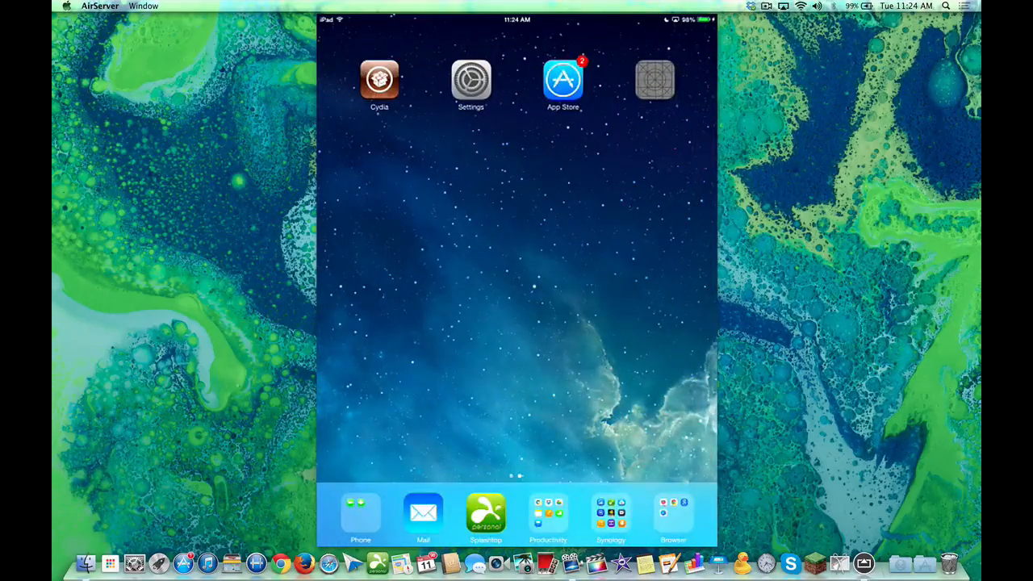
- Wait on the Home Screen for the HideNSeek icon to finish installing
{"action": "left_click", "coordinate": [654, 79]}
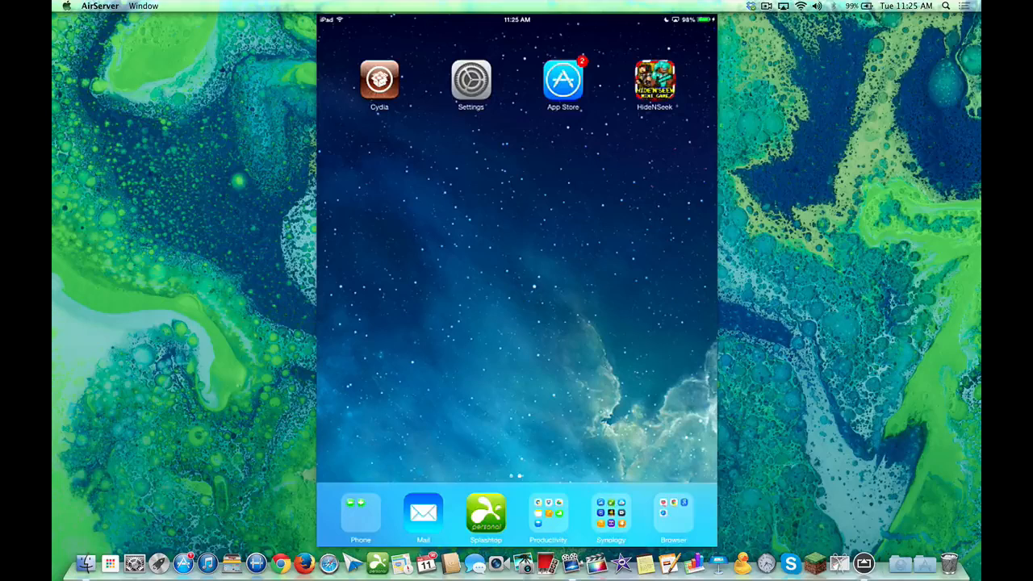
- Scroll the Paid Top Charts to IMPOSSIBLE ROAD ($1.99) and open its download links
{"action": "left_click", "coordinate": [563, 79]}
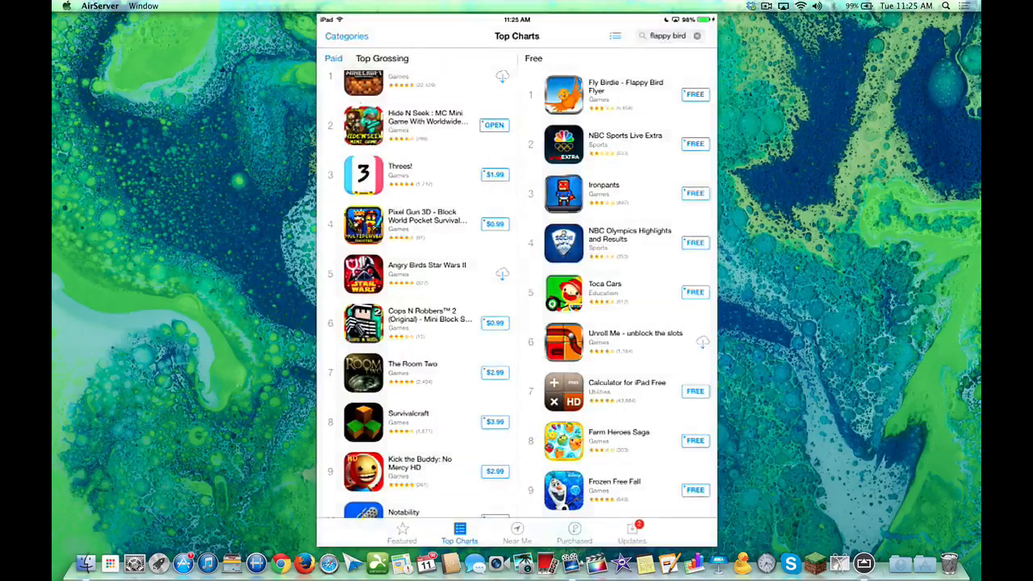
{"action": "scroll", "scroll_direction": "down", "scroll_amount": 3}
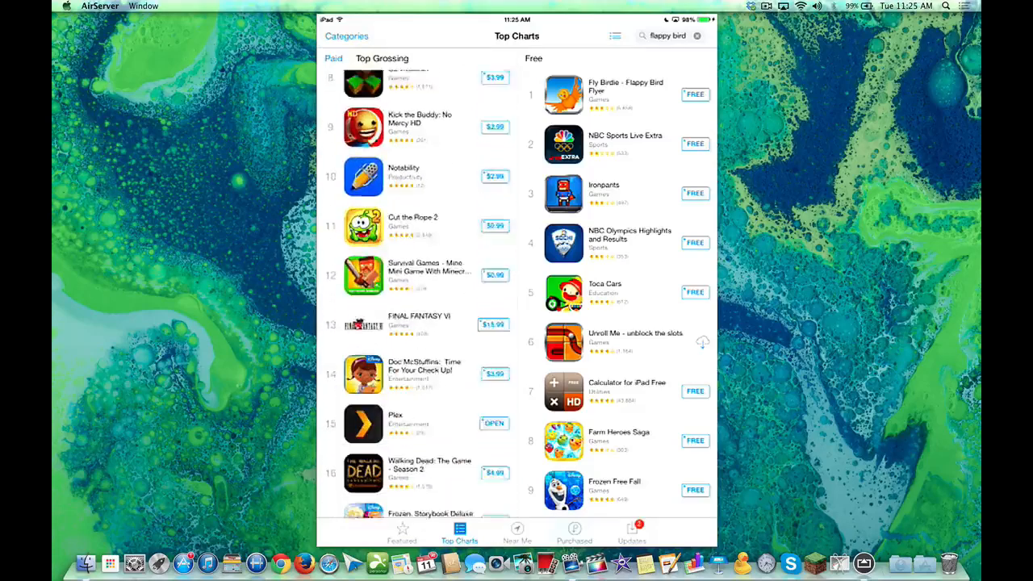
{"action": "scroll", "scroll_direction": "down", "scroll_amount": 3}
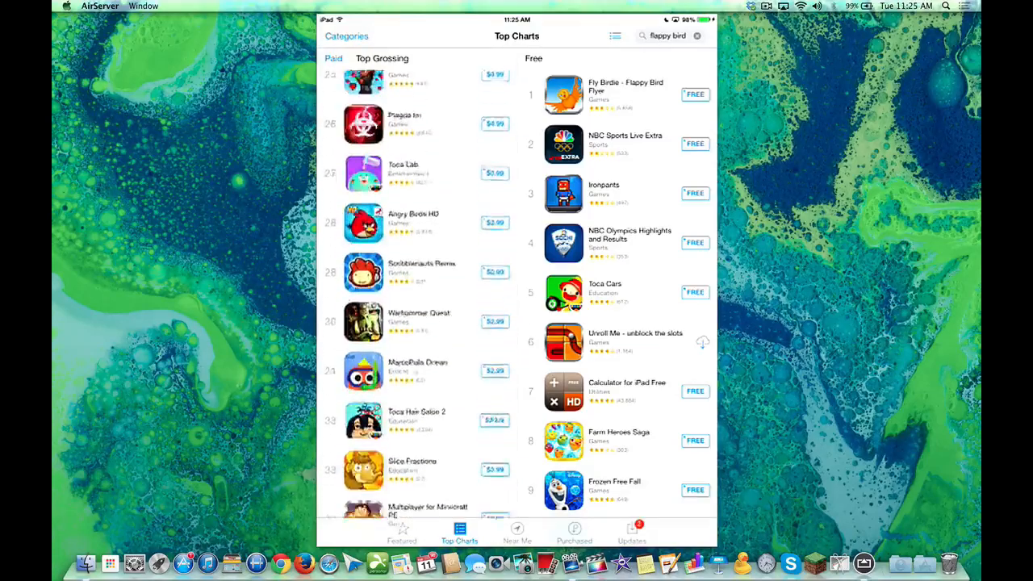
{"action": "scroll", "scroll_direction": "down", "scroll_amount": 3}
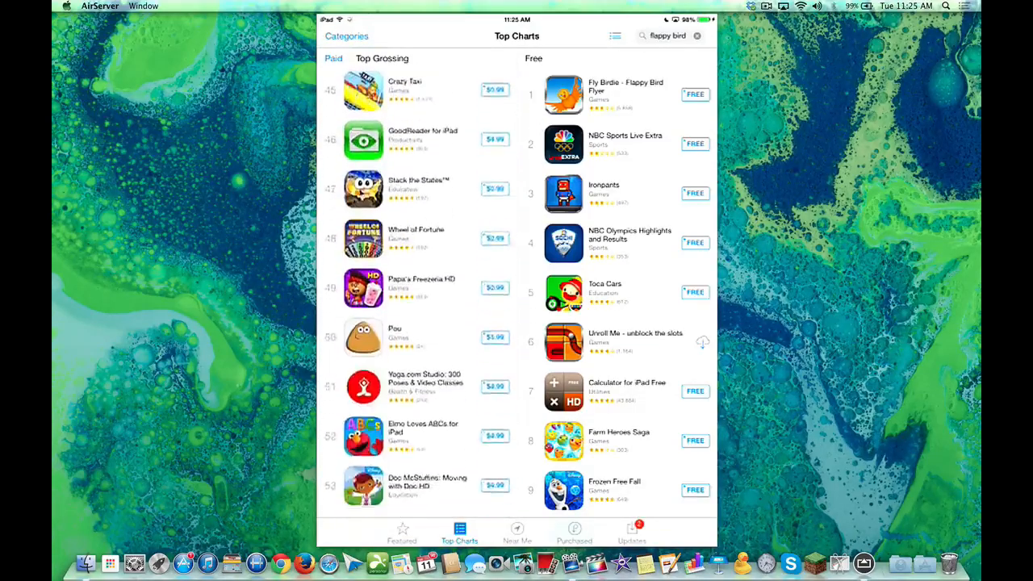
{"action": "scroll", "scroll_direction": "down", "scroll_amount": 3}
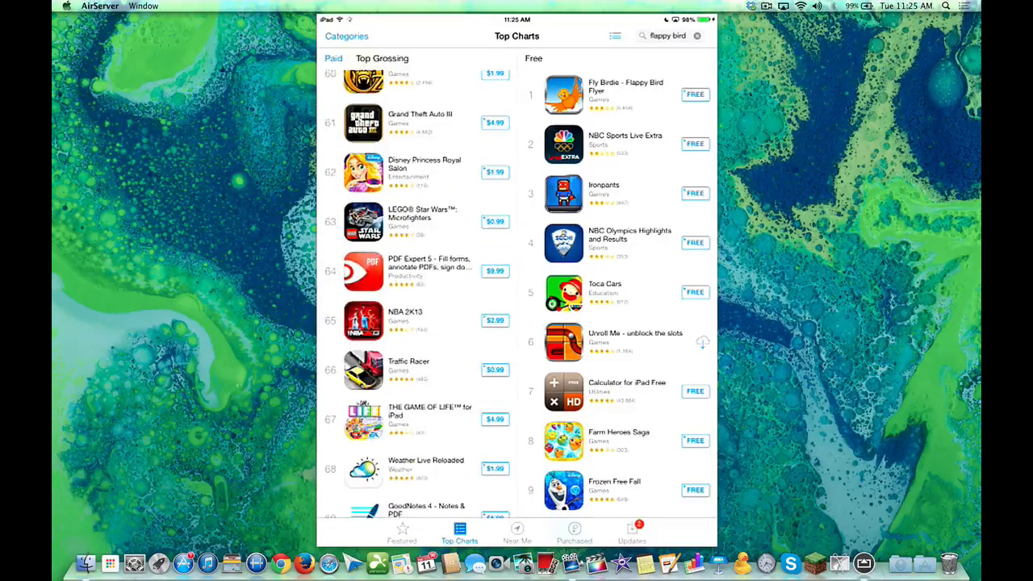
{"action": "scroll", "scroll_direction": "down", "scroll_amount": 3}
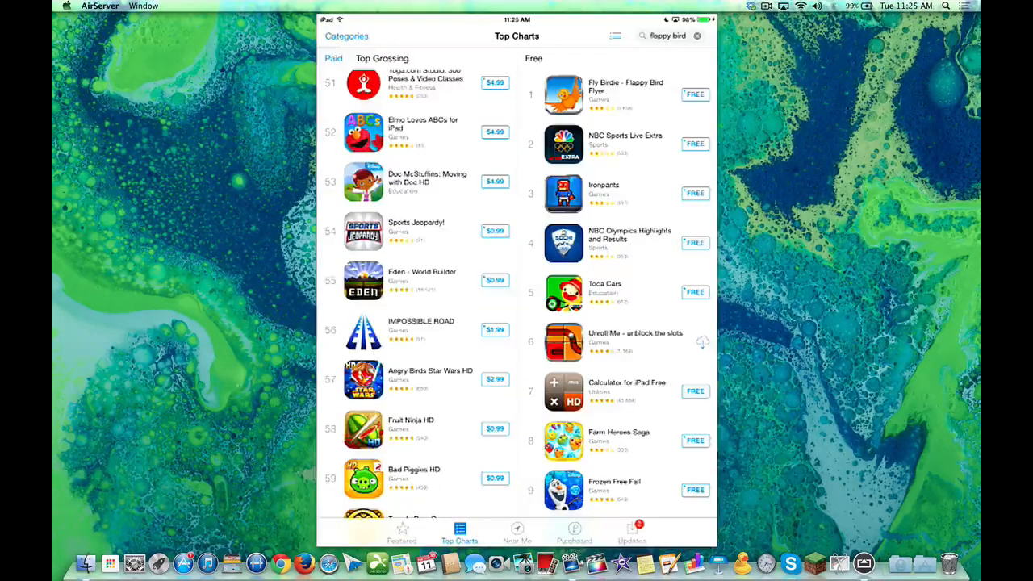
{"action": "left_click", "coordinate": [362, 332]}
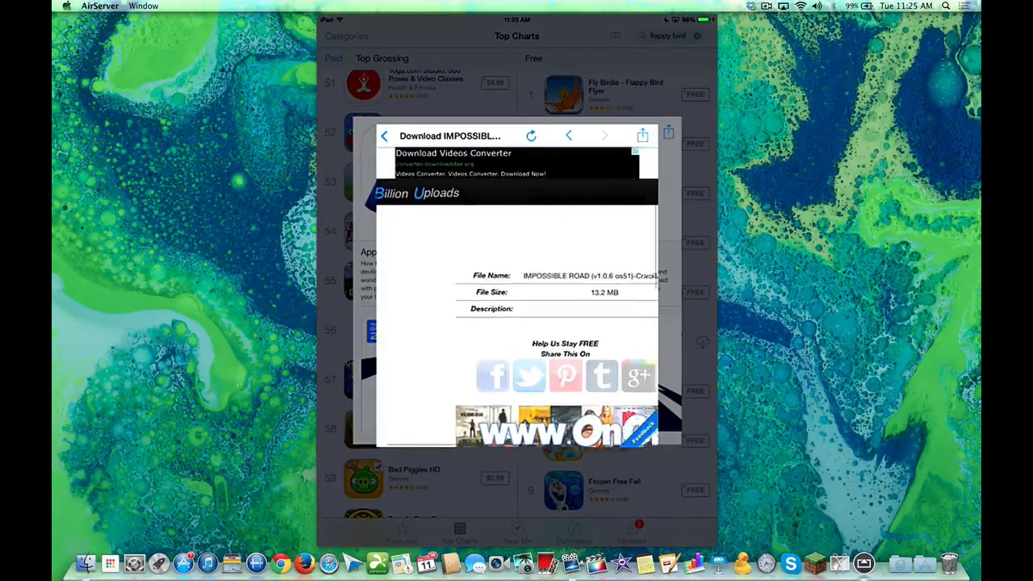
{"action": "scroll", "scroll_direction": "down", "scroll_amount": 3}
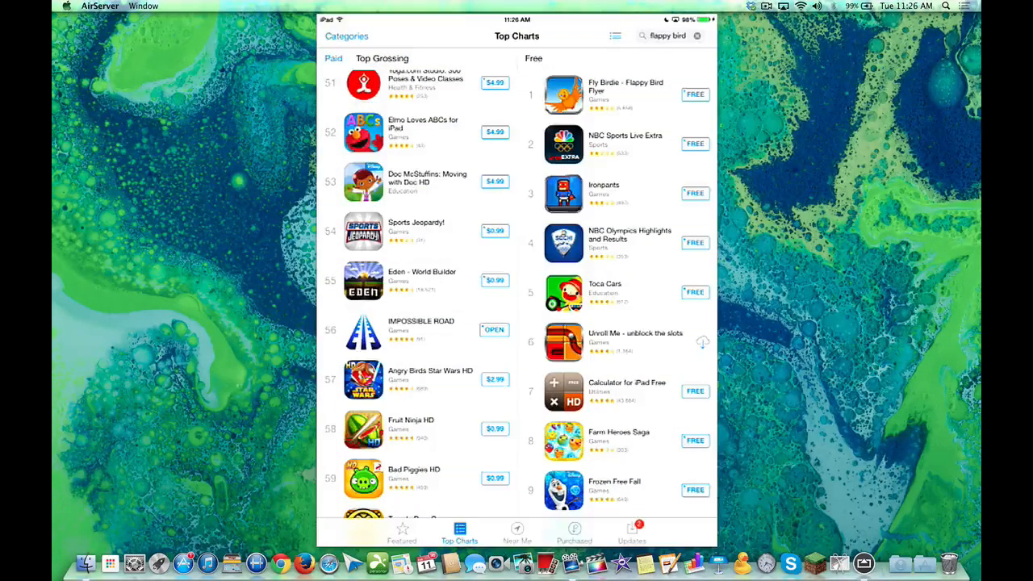
{"action": "scroll", "scroll_direction": "down", "scroll_amount": 3}
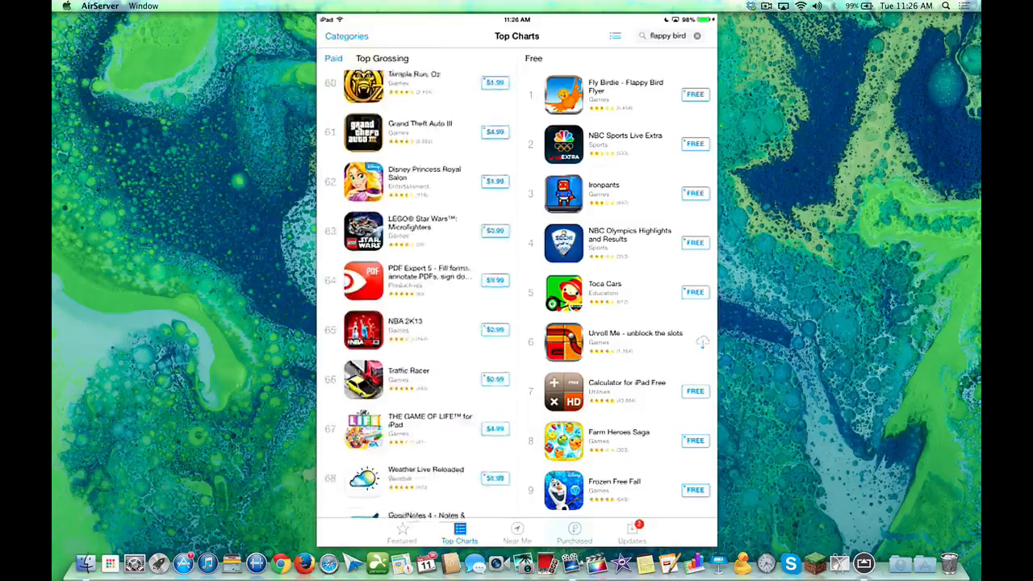
{"action": "scroll", "scroll_direction": "down", "scroll_amount": 3}
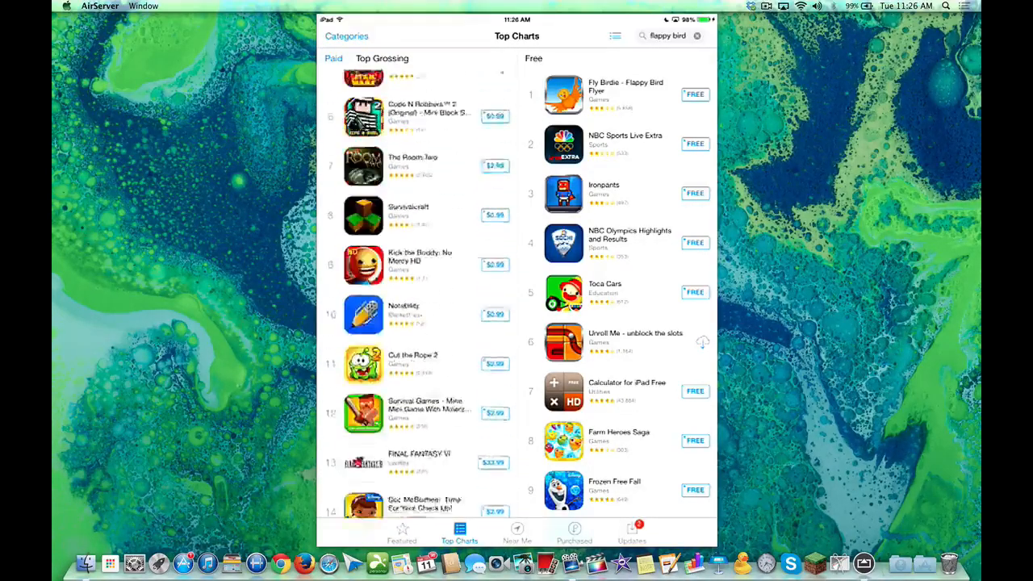
{"action": "scroll", "scroll_direction": "down", "scroll_amount": 3}
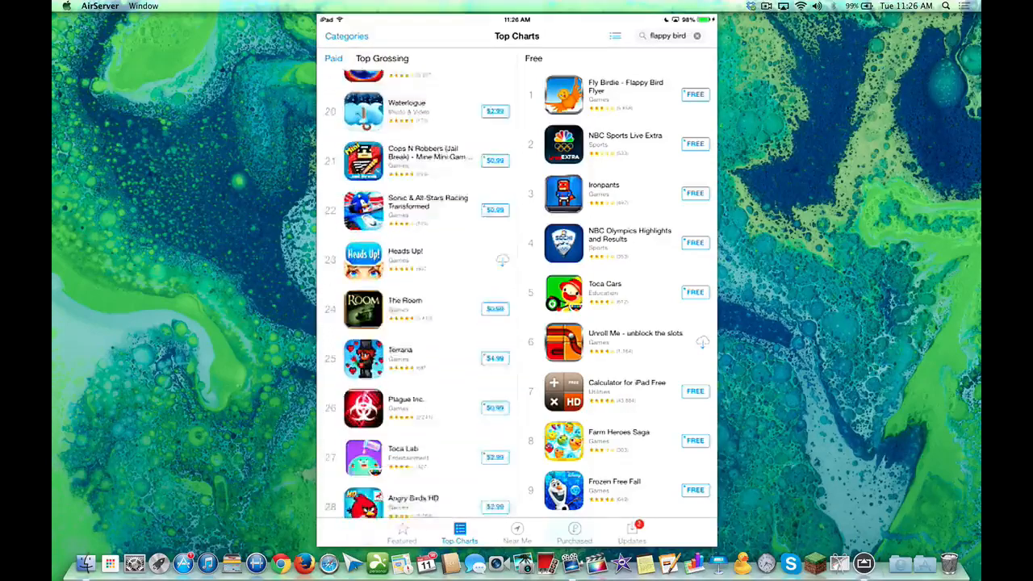
{"action": "scroll", "scroll_direction": "down", "scroll_amount": 3}
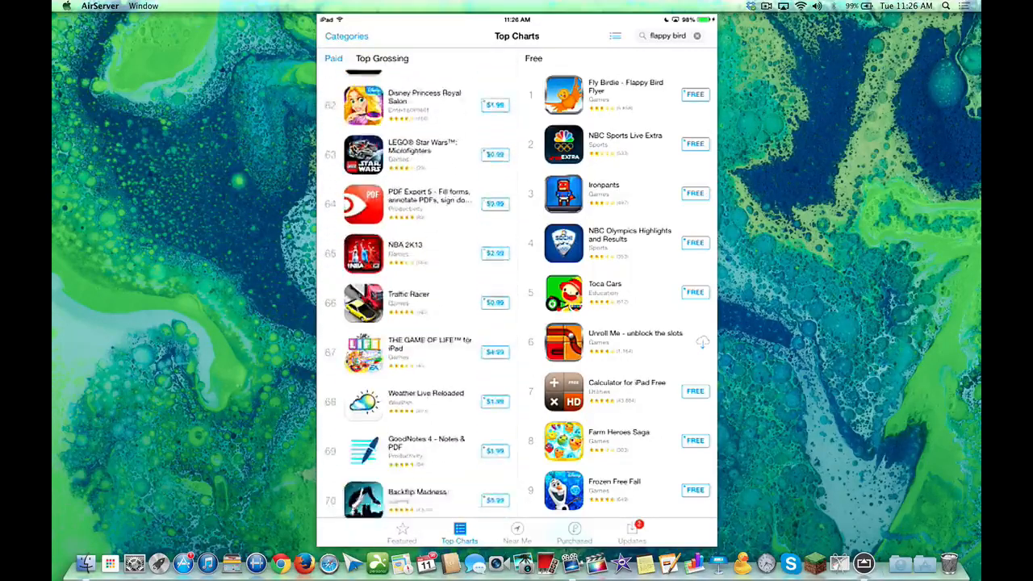
{"action": "scroll", "scroll_direction": "down", "scroll_amount": 3}
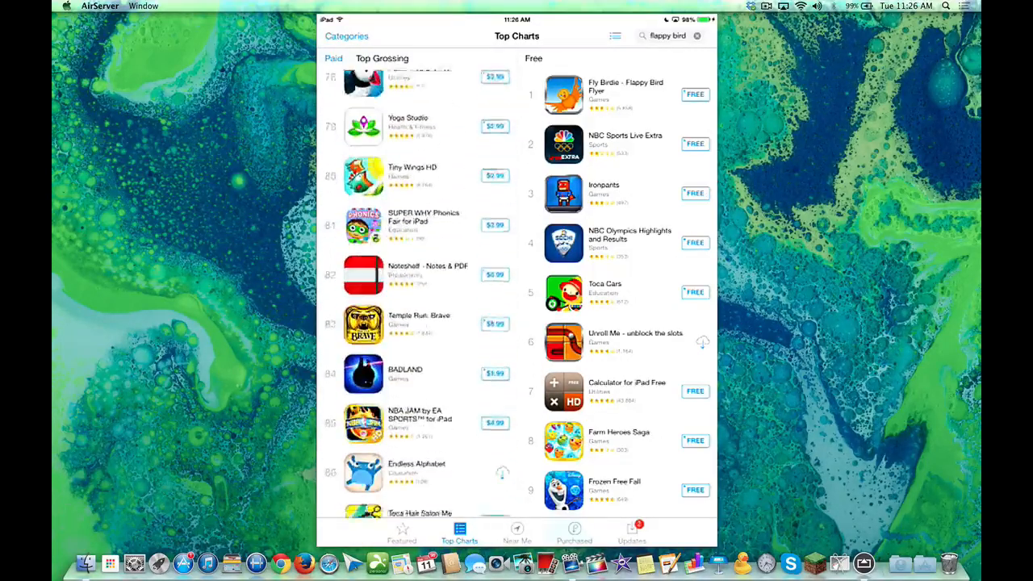
{"action": "scroll", "scroll_direction": "down", "scroll_amount": 3}
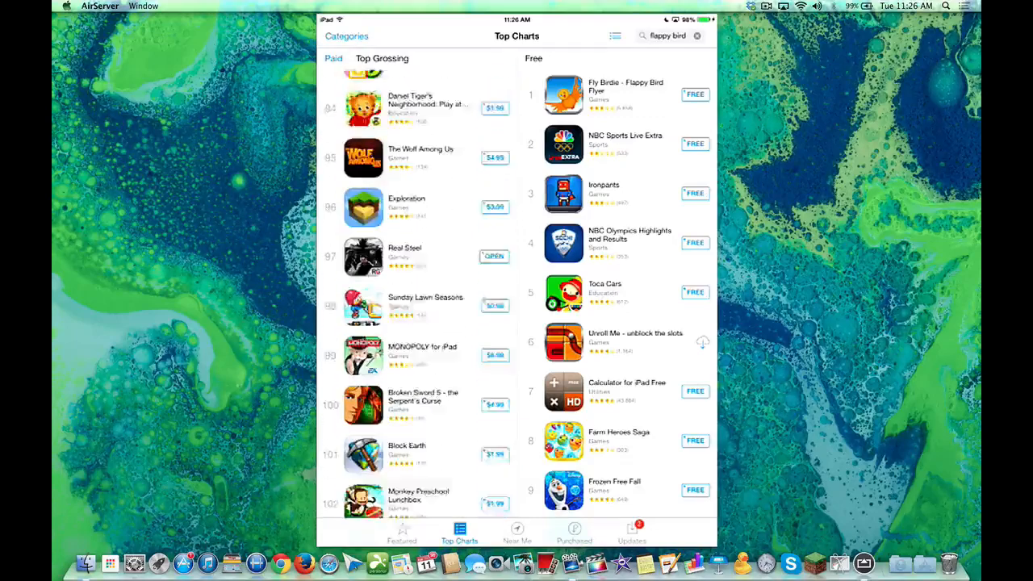
{"action": "scroll", "scroll_direction": "down", "scroll_amount": 3}
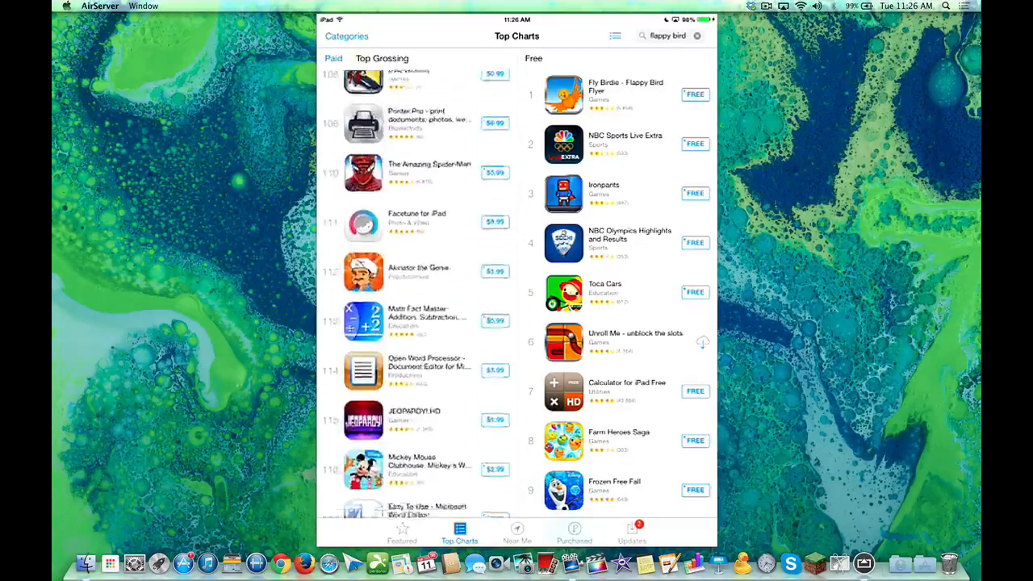
{"action": "scroll", "scroll_direction": "down", "scroll_amount": 3}
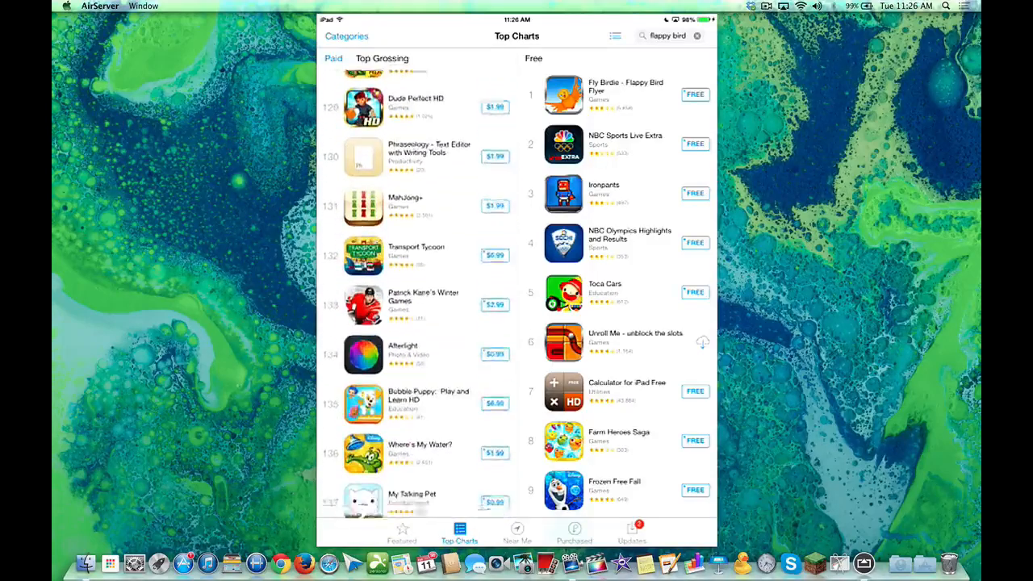
{"action": "scroll", "scroll_direction": "down", "scroll_amount": 3}
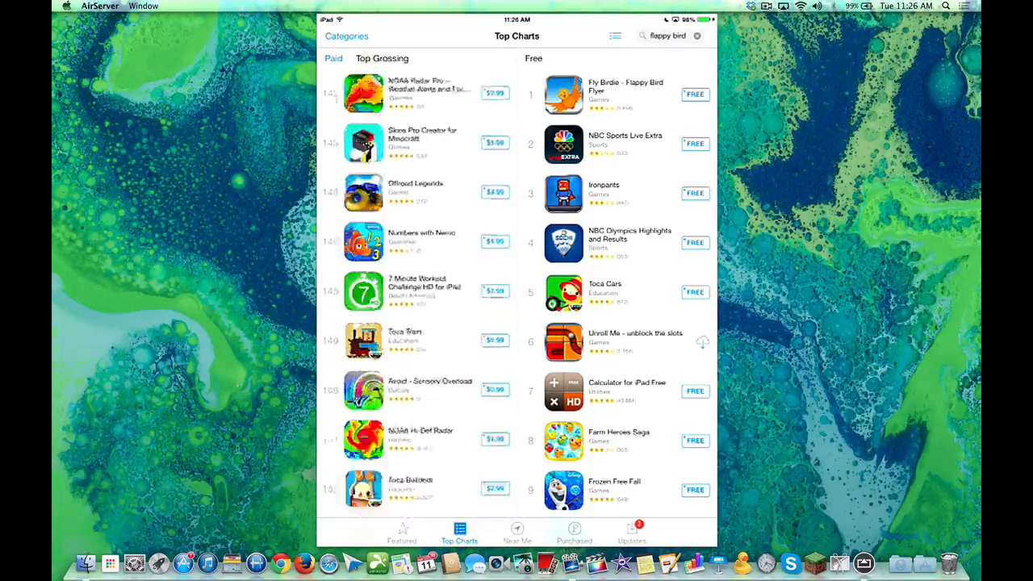
{"action": "scroll", "scroll_direction": "down", "scroll_amount": 3}
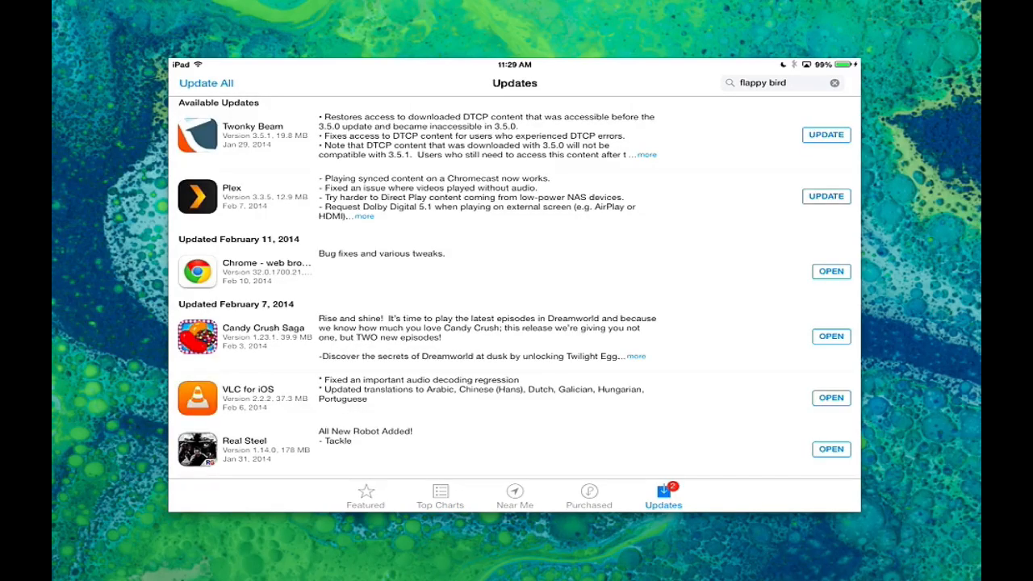
- Cycle through the Near Me, Featured and Purchased tabs, ending on Top Charts
{"action": "left_click", "coordinate": [514, 495]}
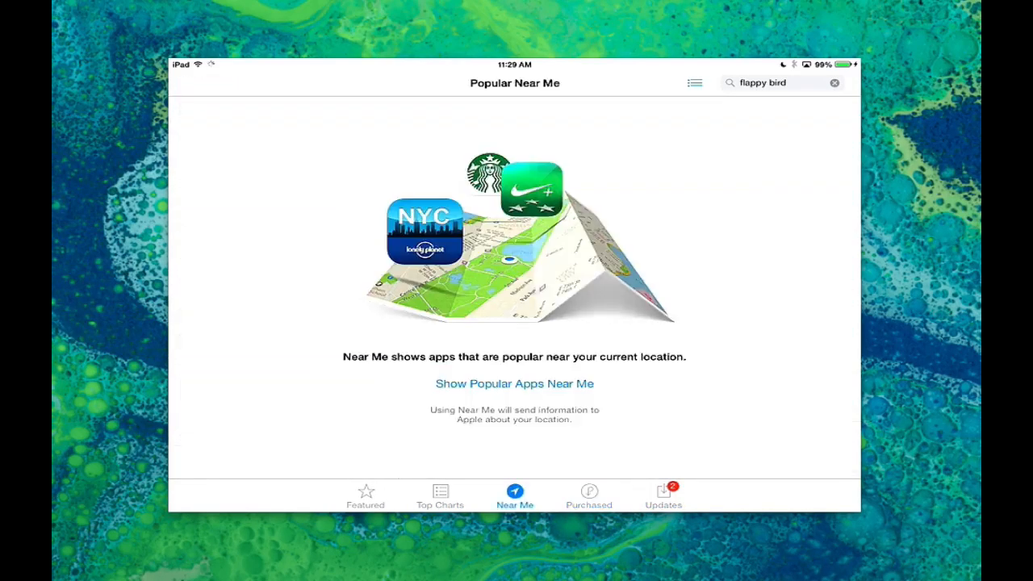
{"action": "left_click", "coordinate": [440, 495]}
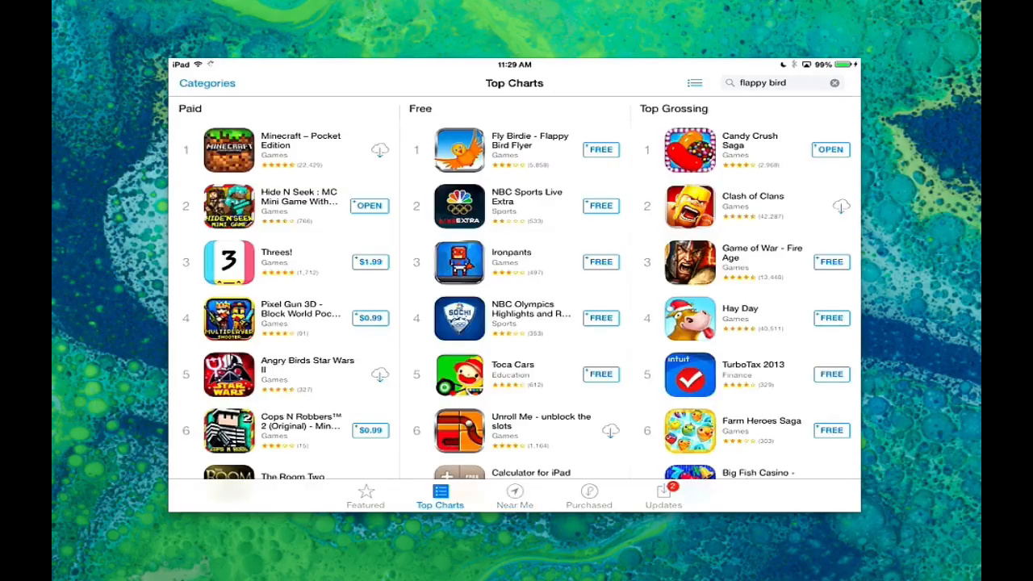
{"action": "left_click", "coordinate": [365, 495]}
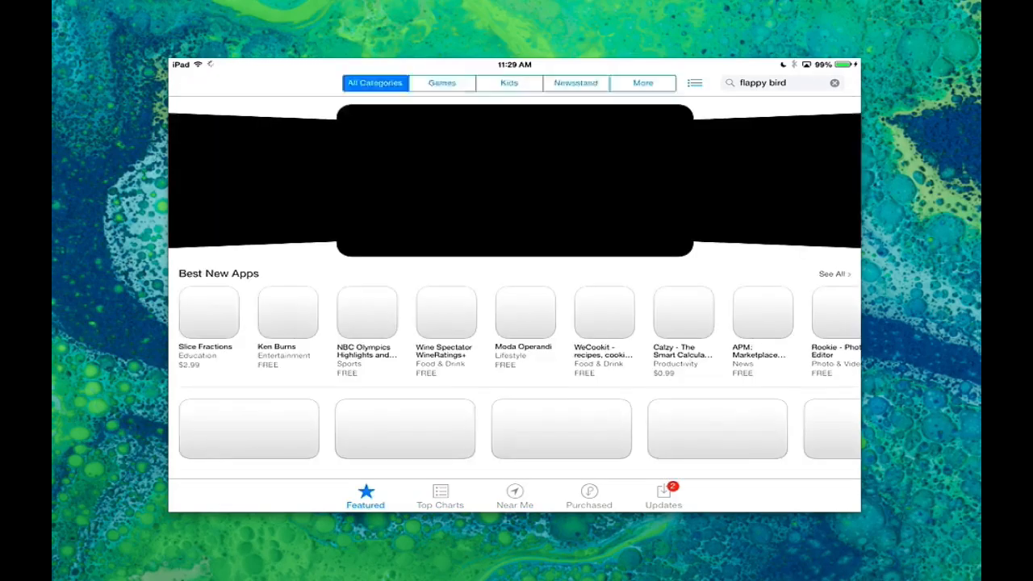
{"action": "left_click", "coordinate": [514, 495]}
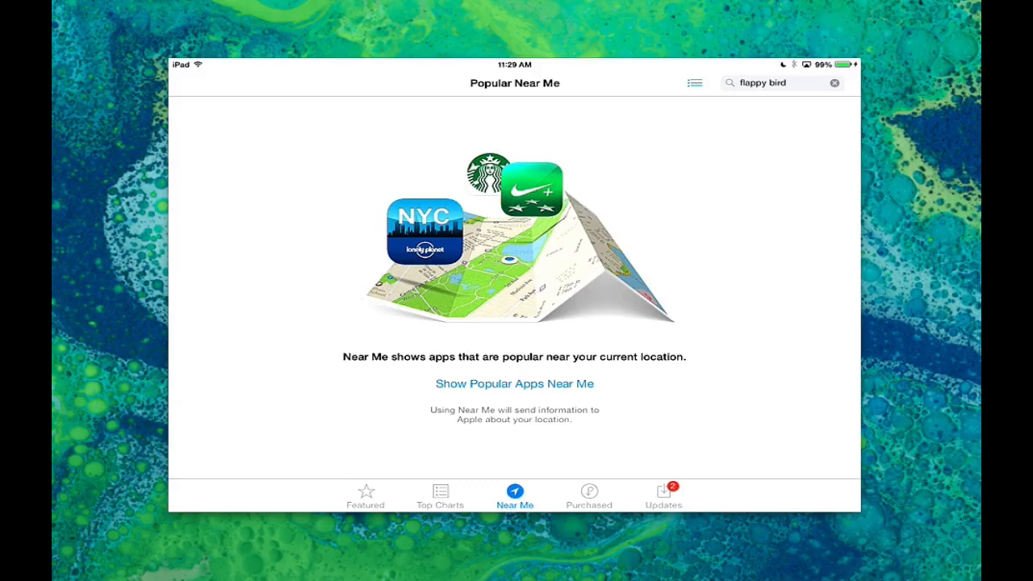
{"action": "left_click", "coordinate": [588, 495]}
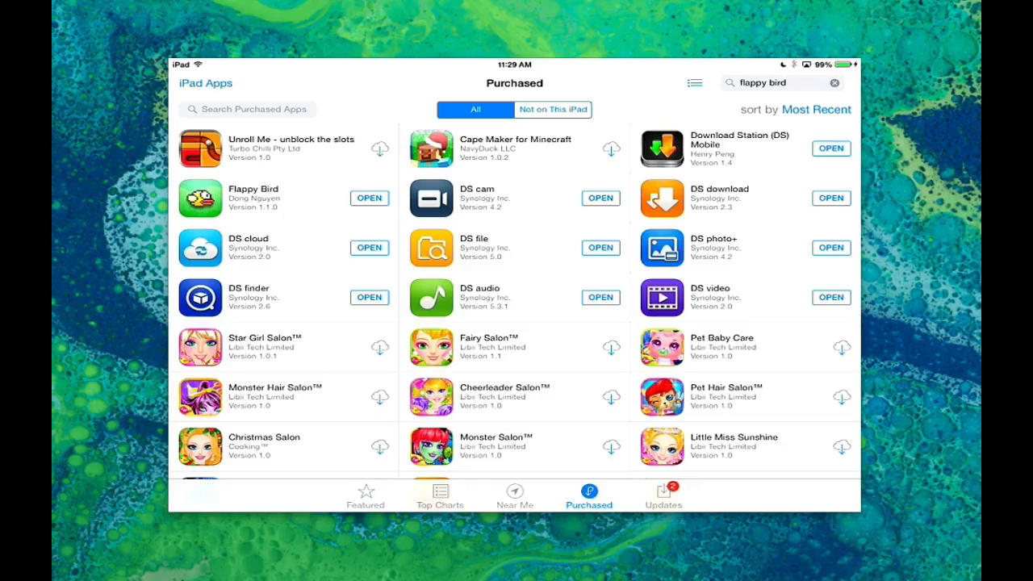
{"action": "left_click", "coordinate": [440, 495]}
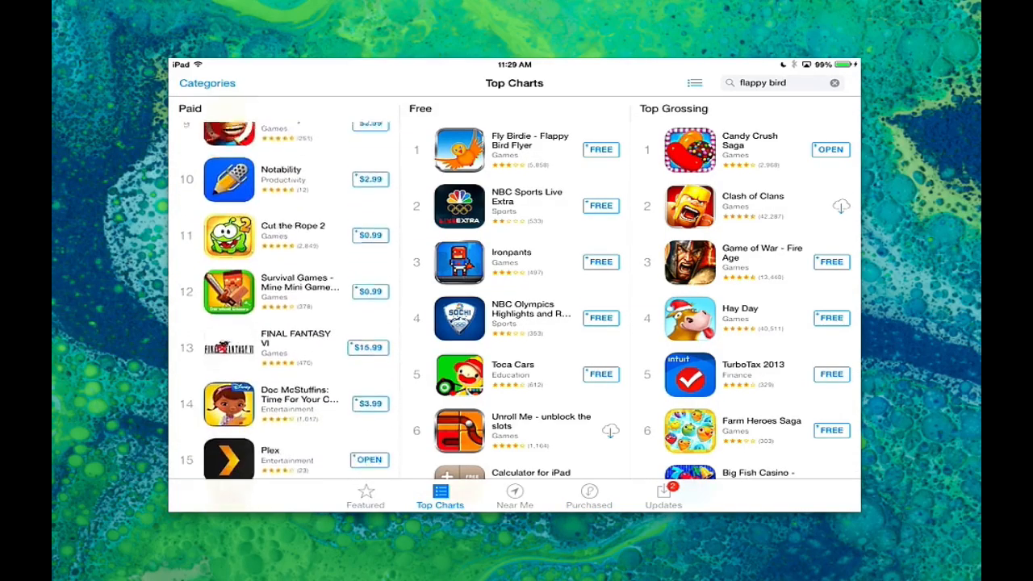
{"action": "left_click", "coordinate": [228, 237]}
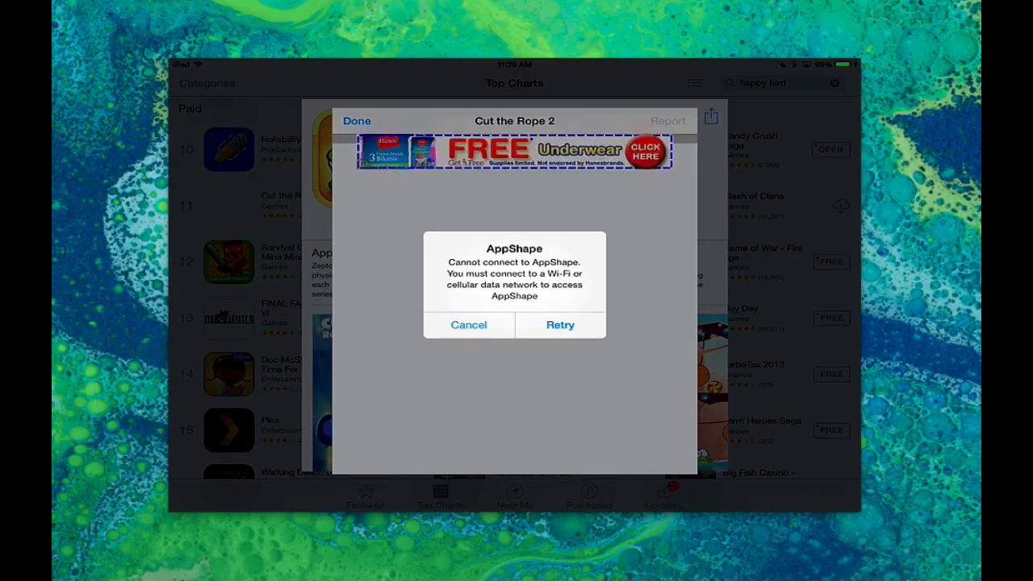
{"action": "left_click", "coordinate": [468, 324]}
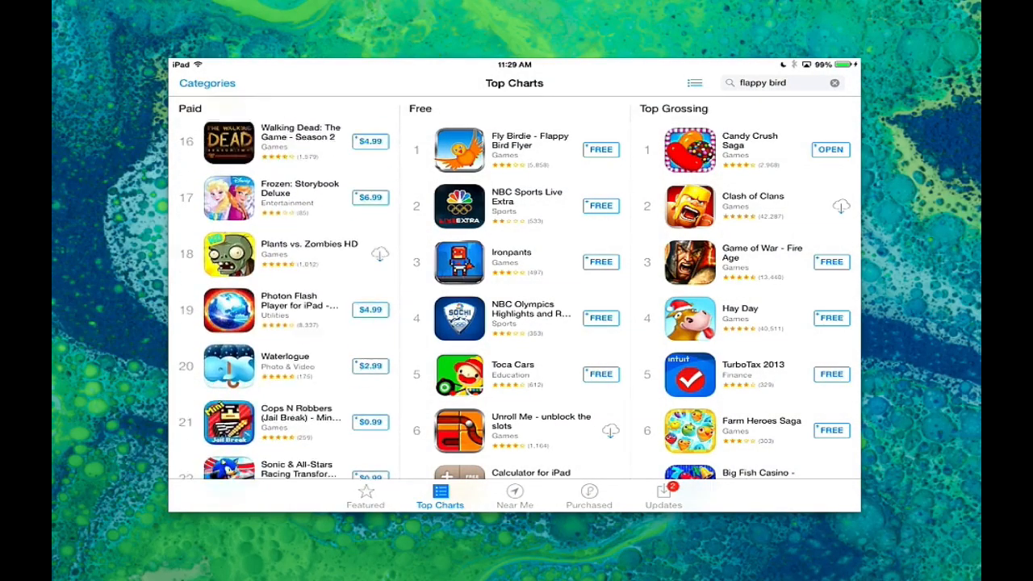
- Scroll down the Paid chart toward LEGO Batman: DC Super Heroes
{"action": "scroll", "scroll_direction": "down", "scroll_amount": 3}
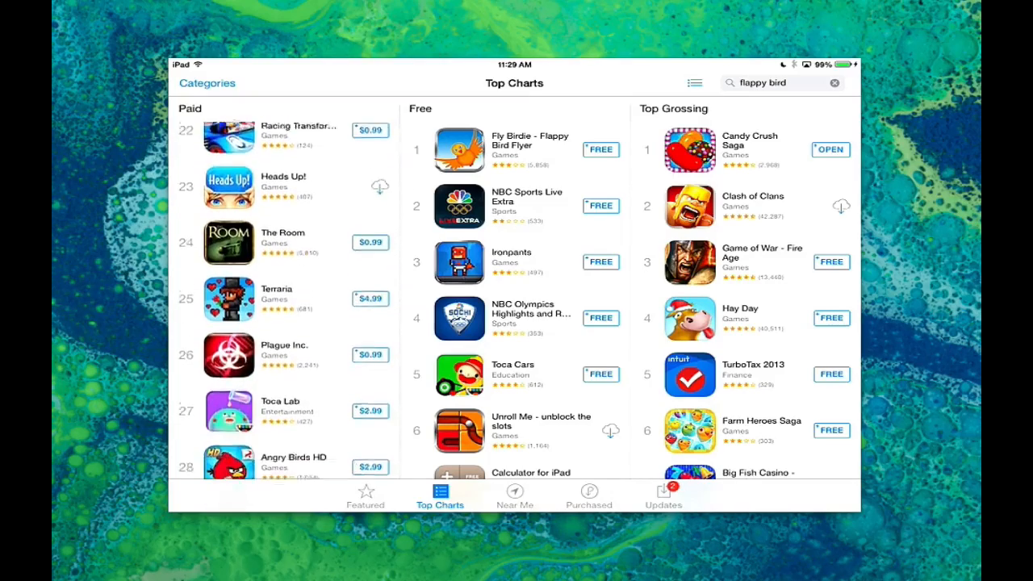
{"action": "scroll", "scroll_direction": "down", "scroll_amount": 3}
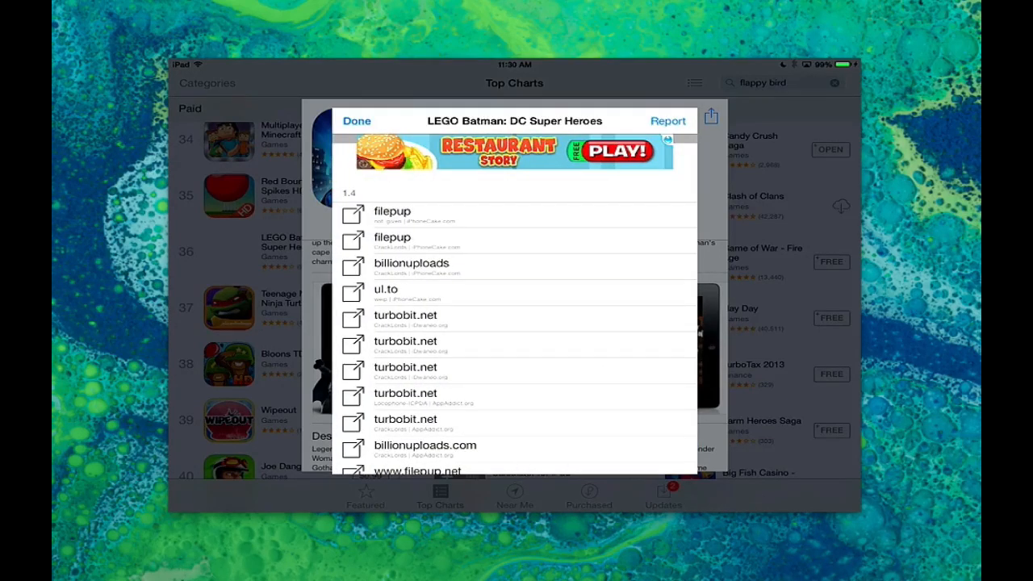
{"action": "left_click", "coordinate": [391, 211]}
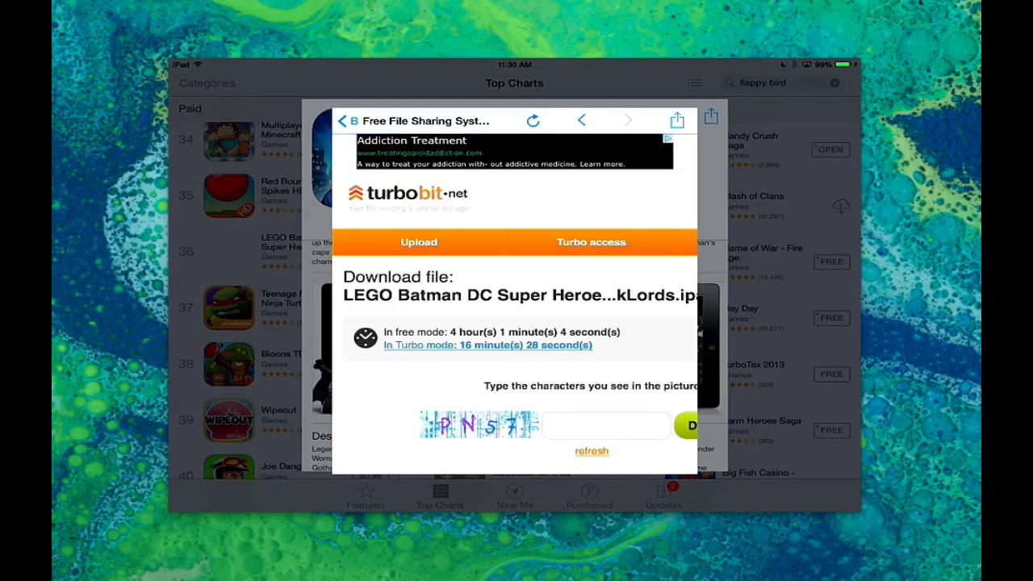
{"action": "scroll", "scroll_direction": "down", "scroll_amount": 3}
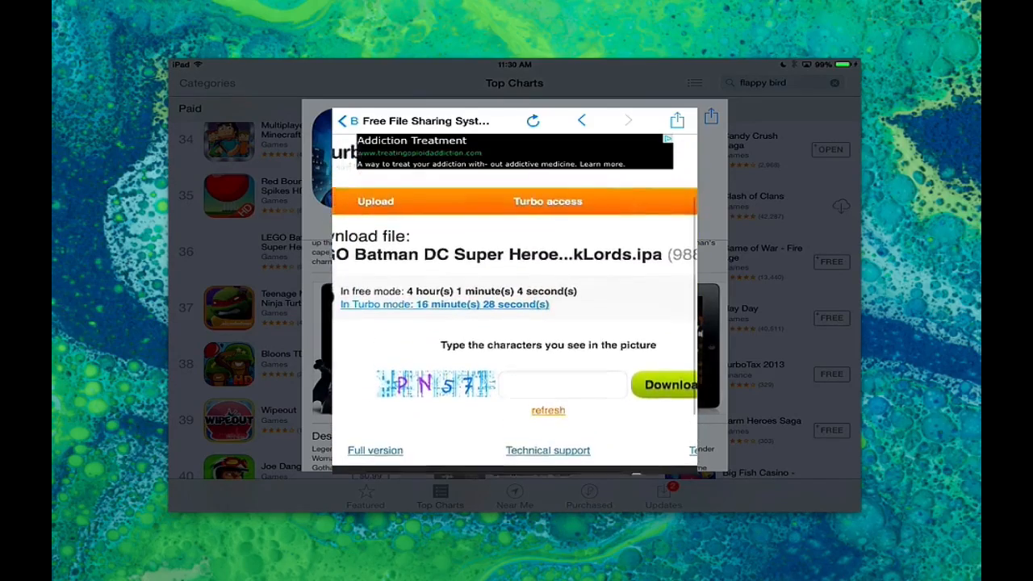
{"action": "scroll", "scroll_direction": "down", "scroll_amount": 3}
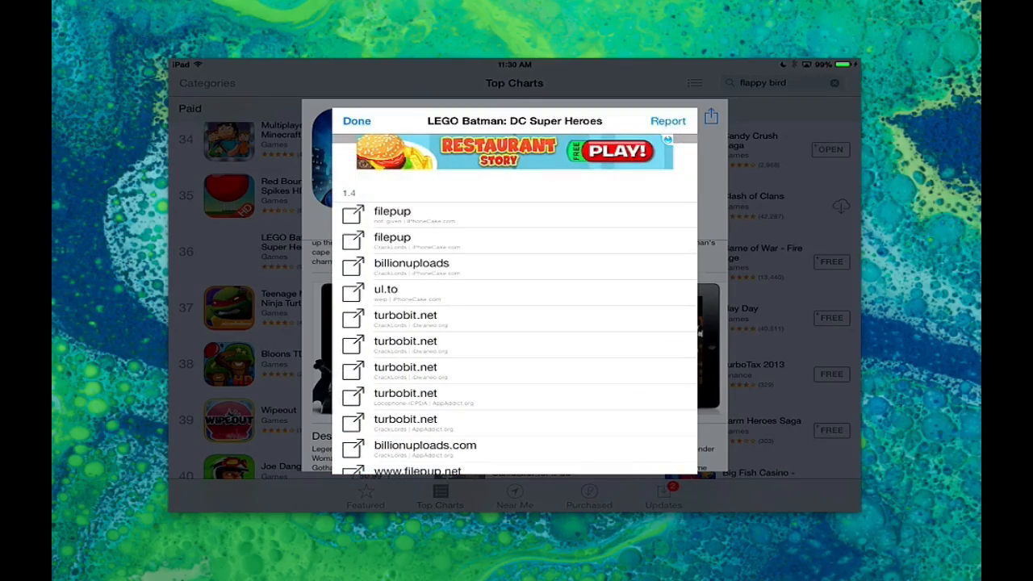
- Dismiss the LEGO Batman mirror list and scroll the Paid chart to ranks 45–50
{"action": "left_click", "coordinate": [357, 121]}
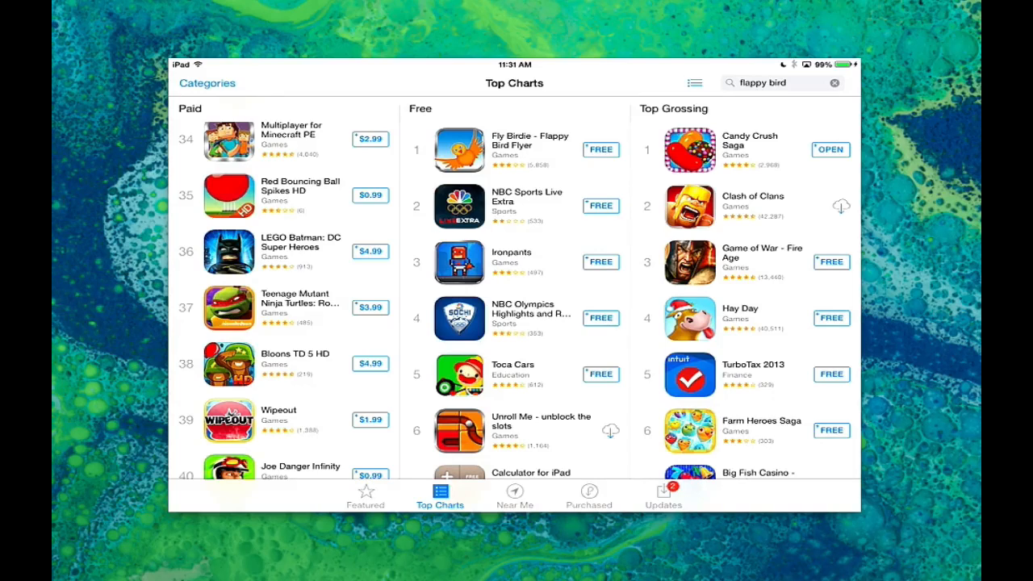
{"action": "scroll", "scroll_direction": "down", "scroll_amount": 3}
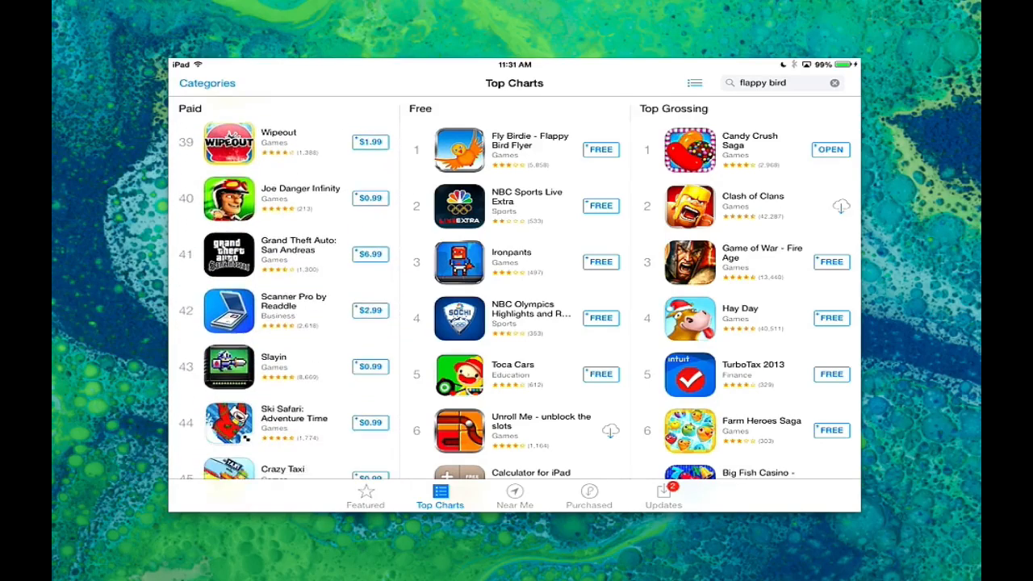
{"action": "scroll", "scroll_direction": "down", "scroll_amount": 3}
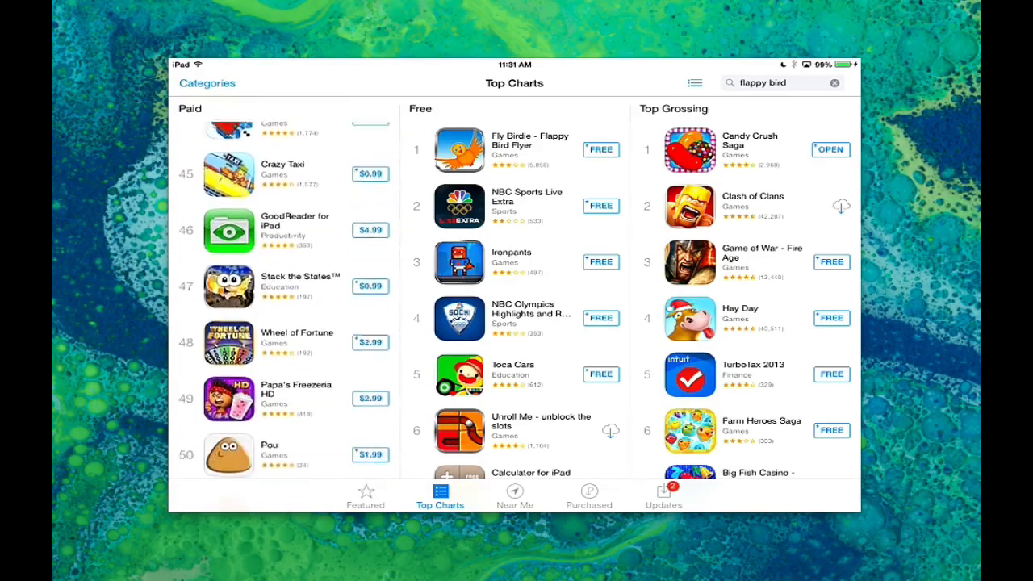